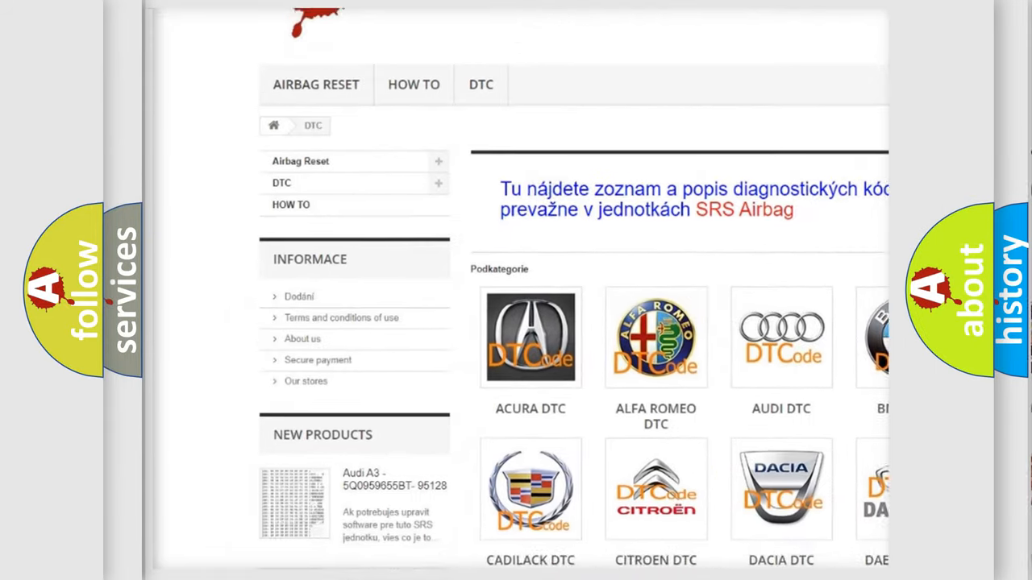
pyautogui.scroll(-3)
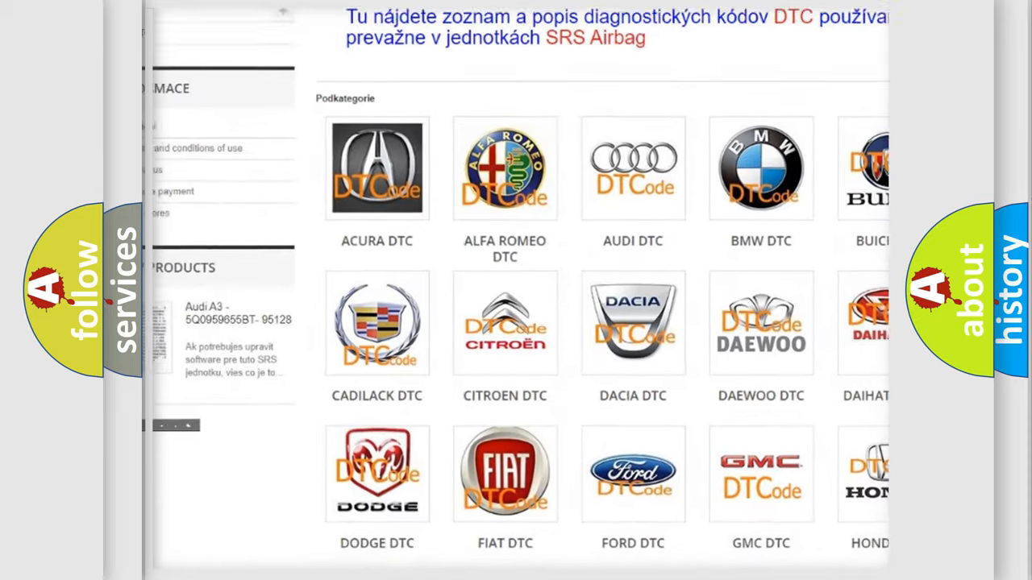
pyautogui.scroll(3)
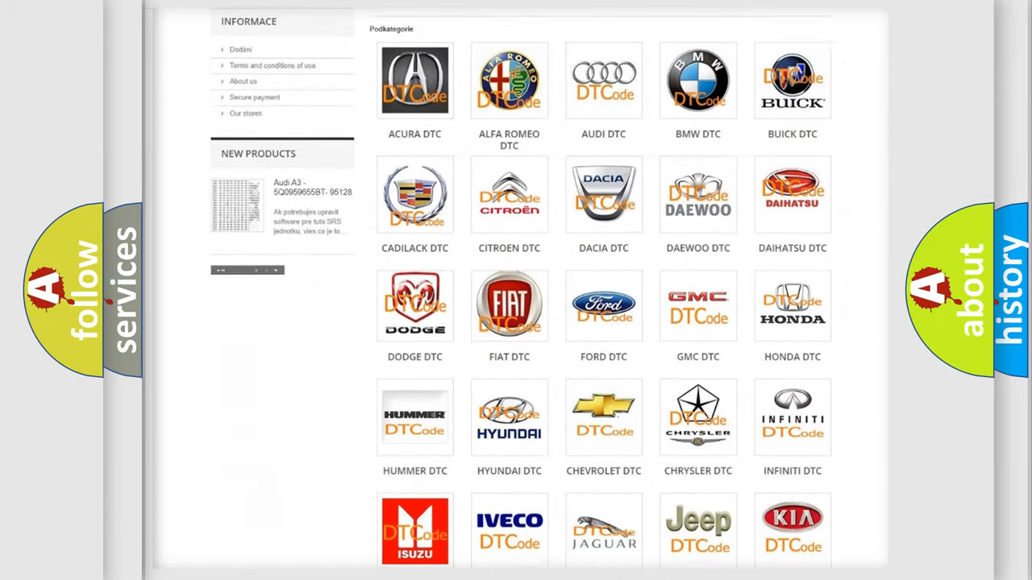
pyautogui.scroll(-3)
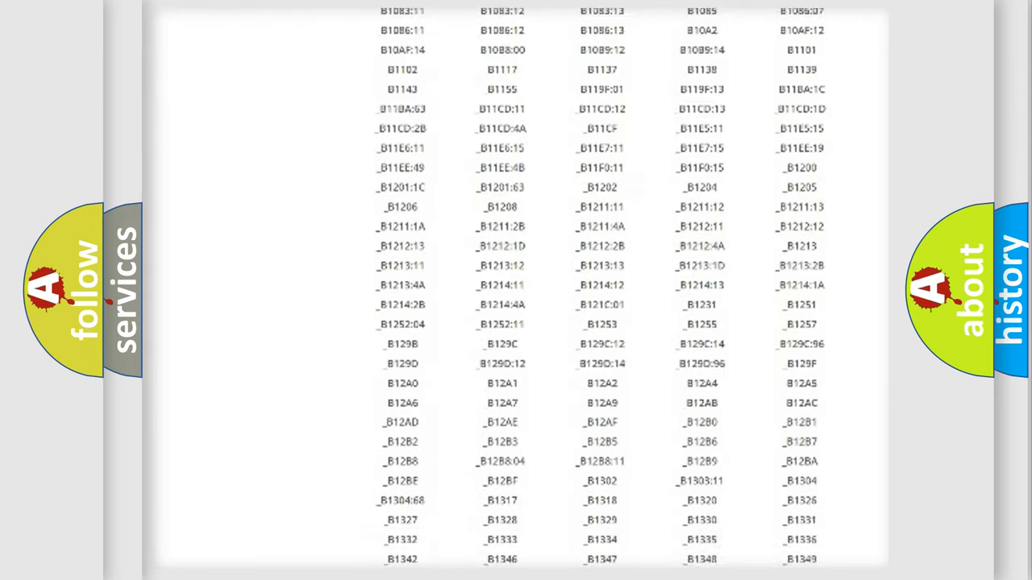
pyautogui.scroll(-3)
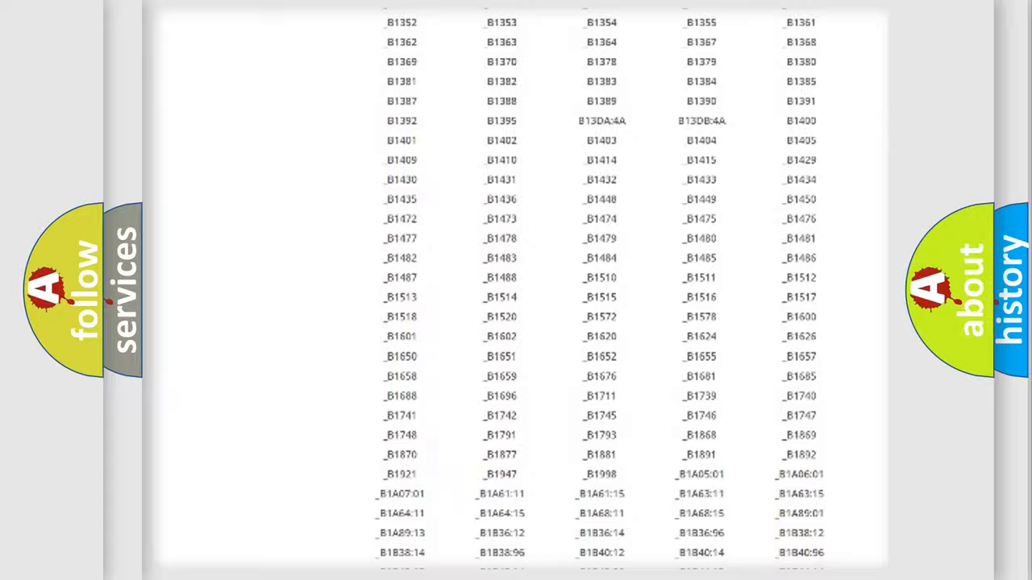